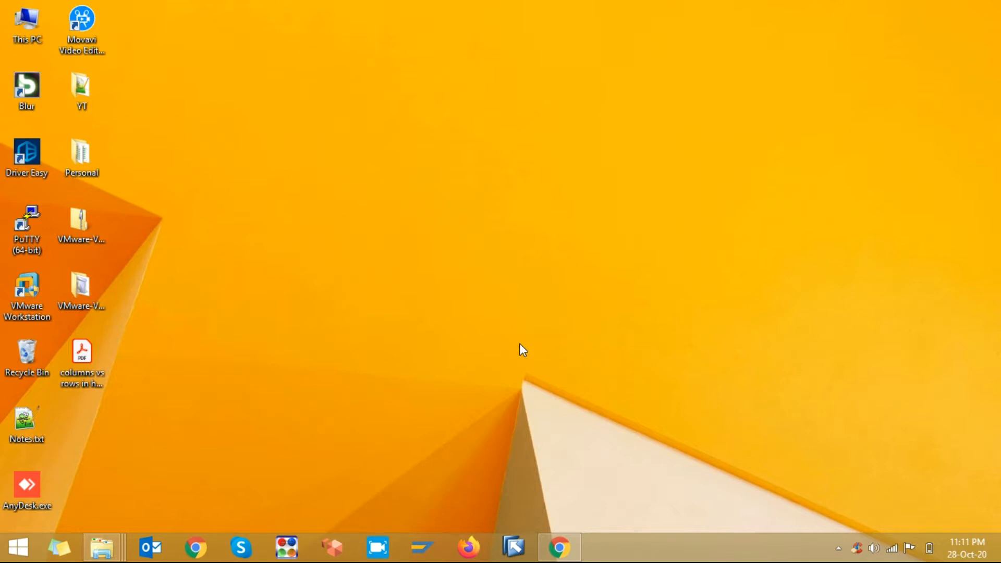
{"action": "mouse_move", "coordinate": [88, 407]}
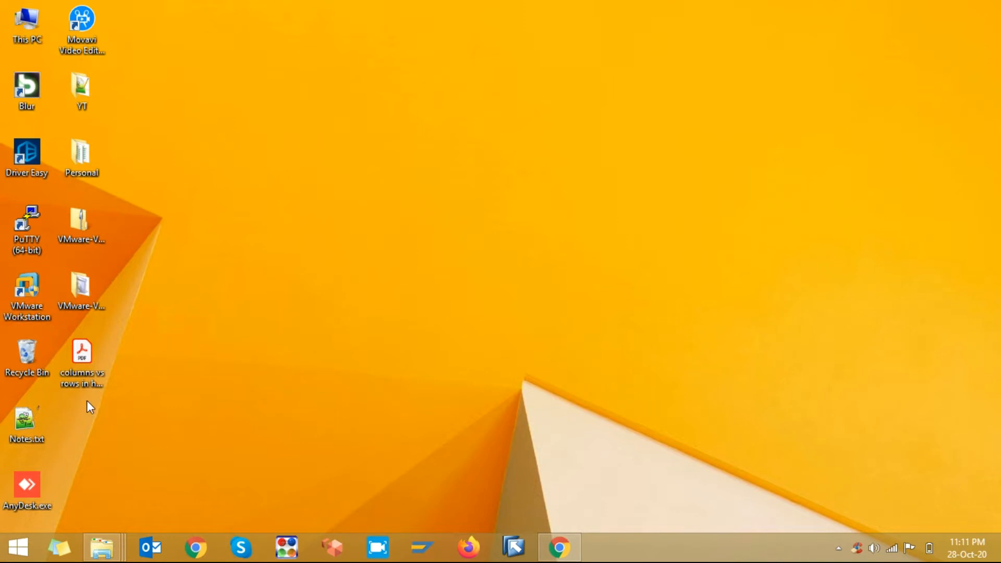
Select the 'columns vs rows in hana.pdf' file on the desktop
{"action": "left_click", "coordinate": [81, 357]}
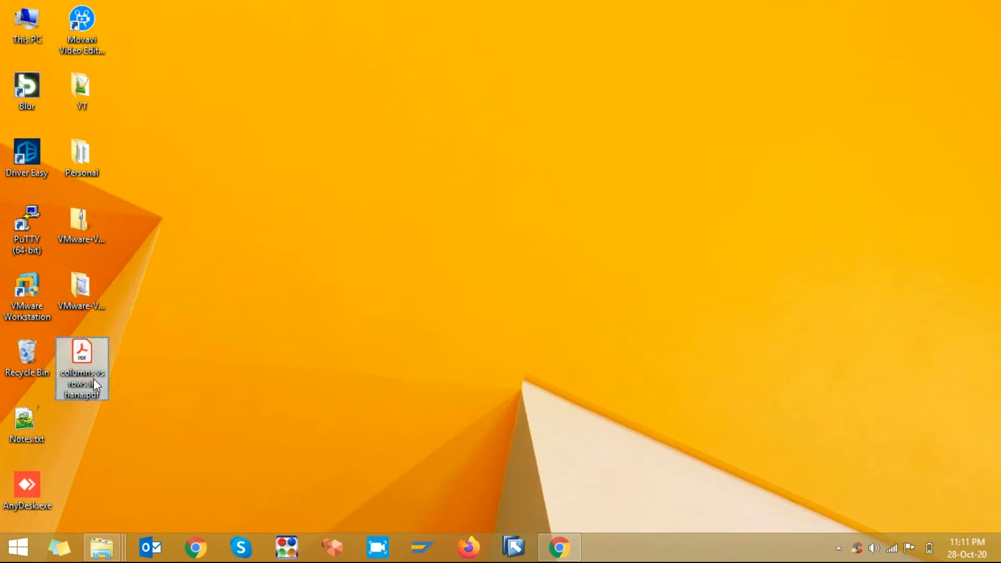
Open 'columns vs rows in hana.pdf' in Acrobat Reader DC to see its 14 pages
{"action": "right_click", "coordinate": [81, 368]}
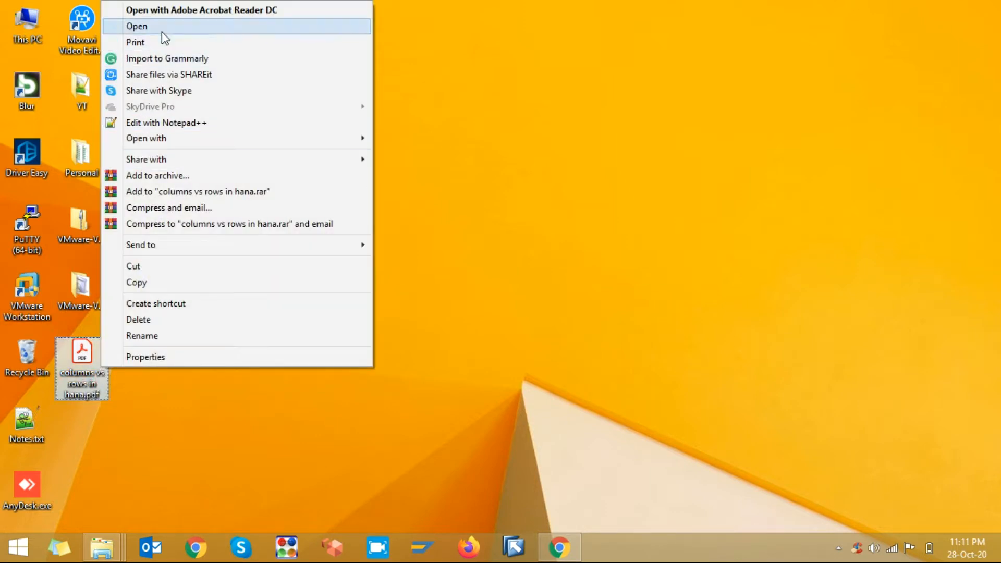
{"action": "left_click", "coordinate": [137, 26]}
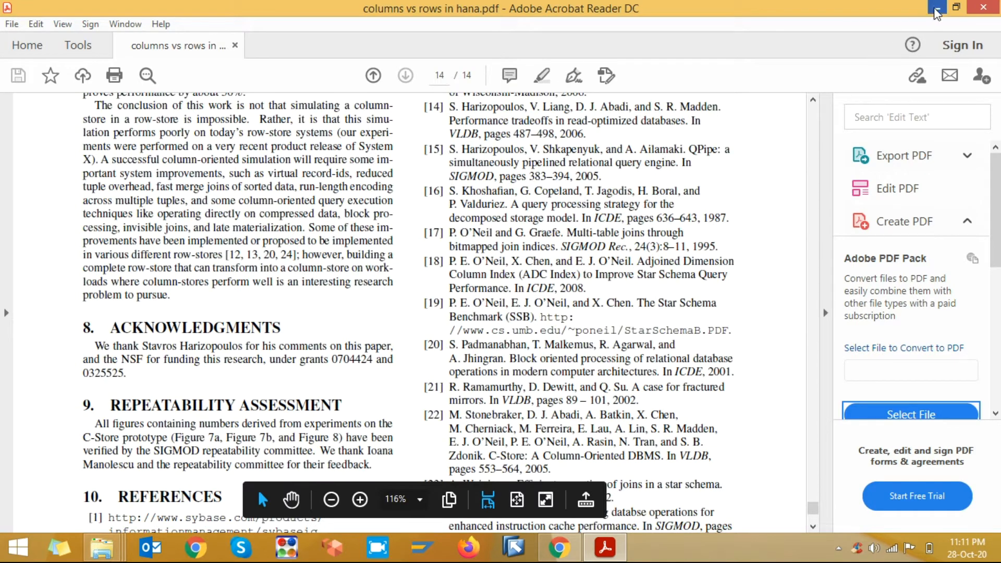
Close the Acrobat Reader window to return to the desktop
{"action": "left_click", "coordinate": [930, 7]}
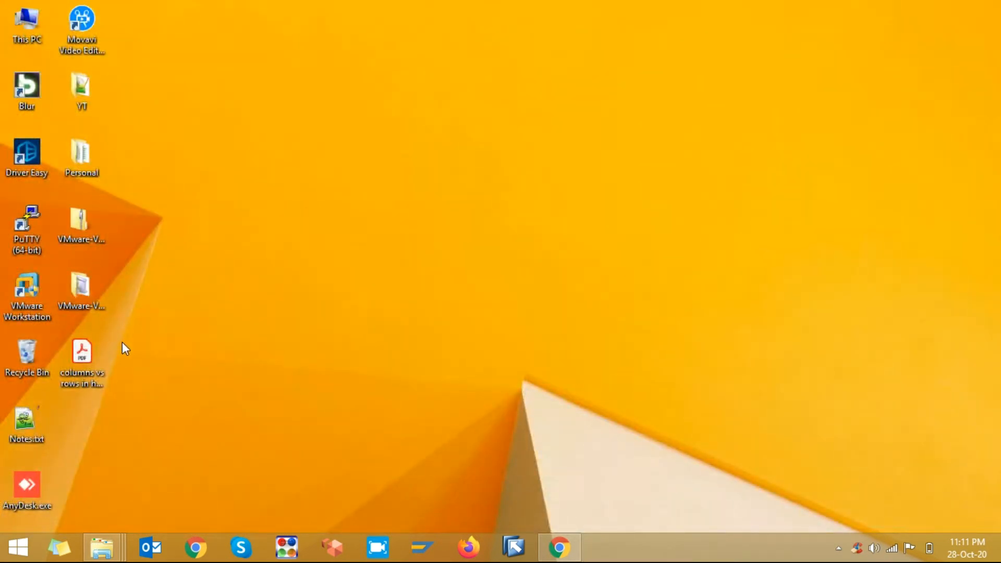
{"action": "mouse_move", "coordinate": [129, 355]}
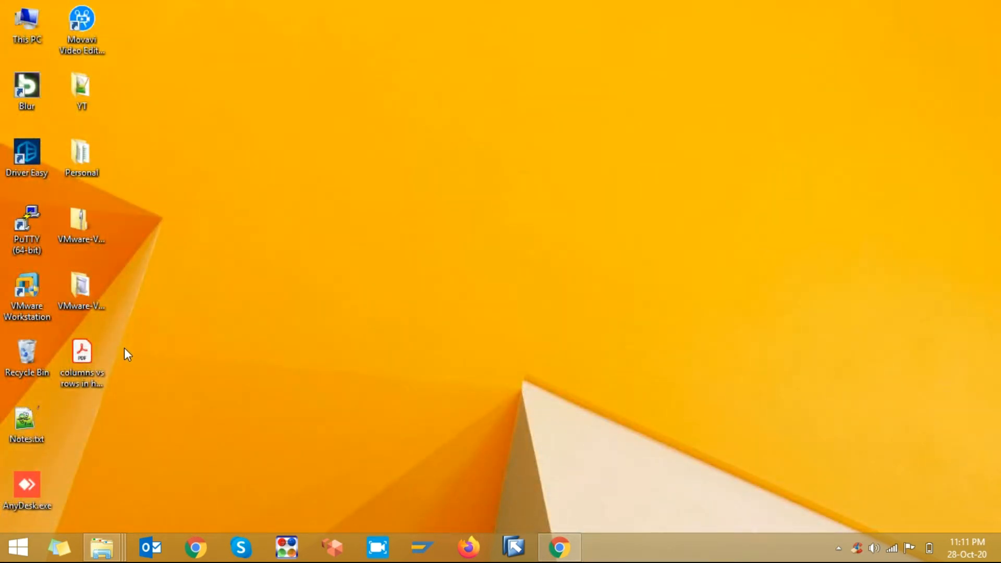
{"action": "mouse_move", "coordinate": [130, 364]}
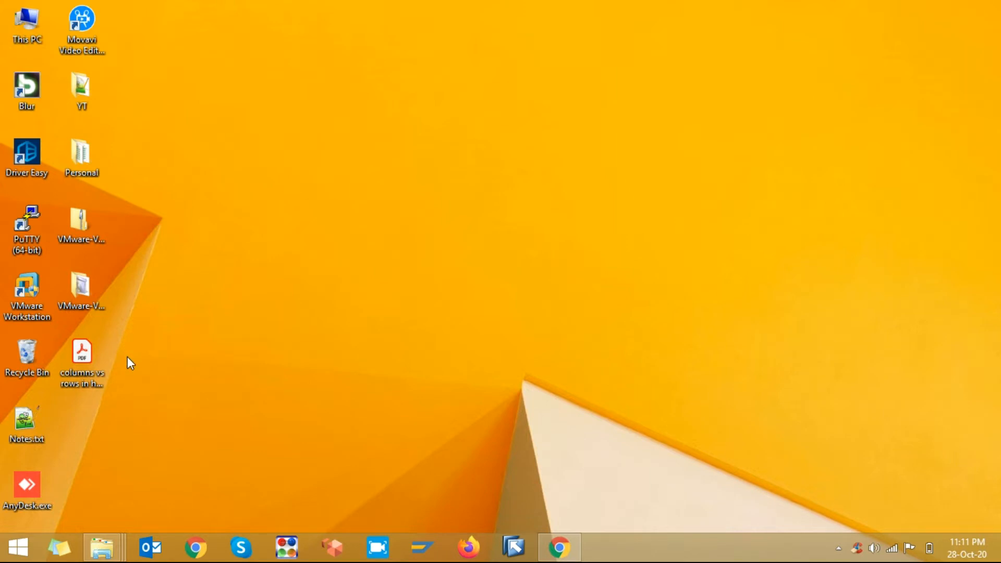
{"action": "mouse_move", "coordinate": [124, 366]}
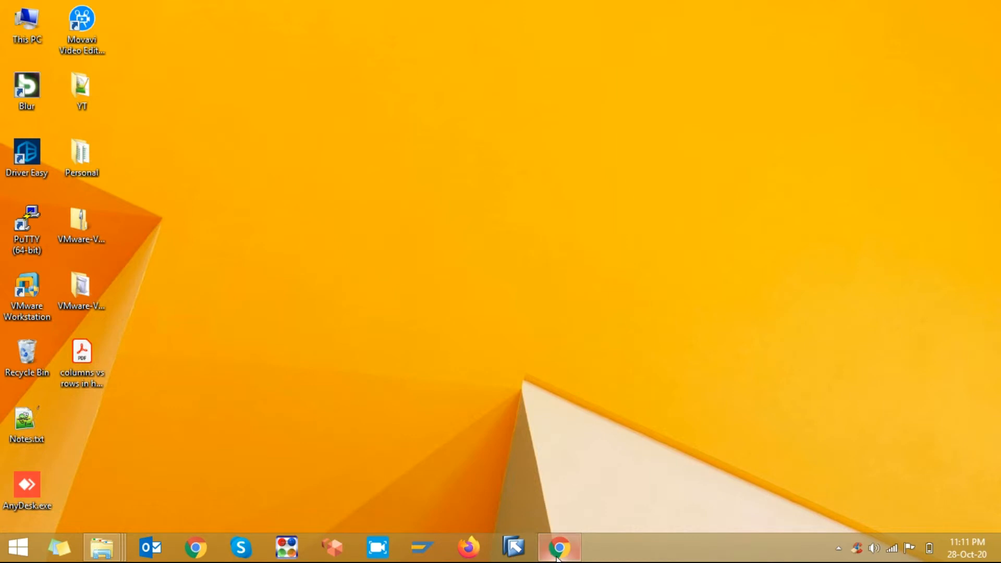
Search the web for 'ilovepdf' in Chrome
{"action": "left_click", "coordinate": [559, 545]}
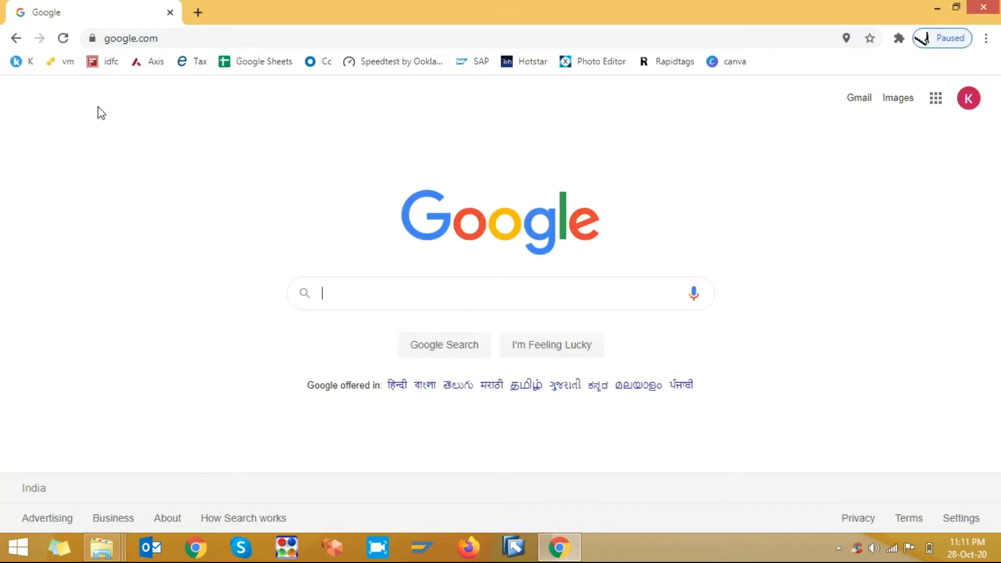
{"action": "mouse_move", "coordinate": [215, 29]}
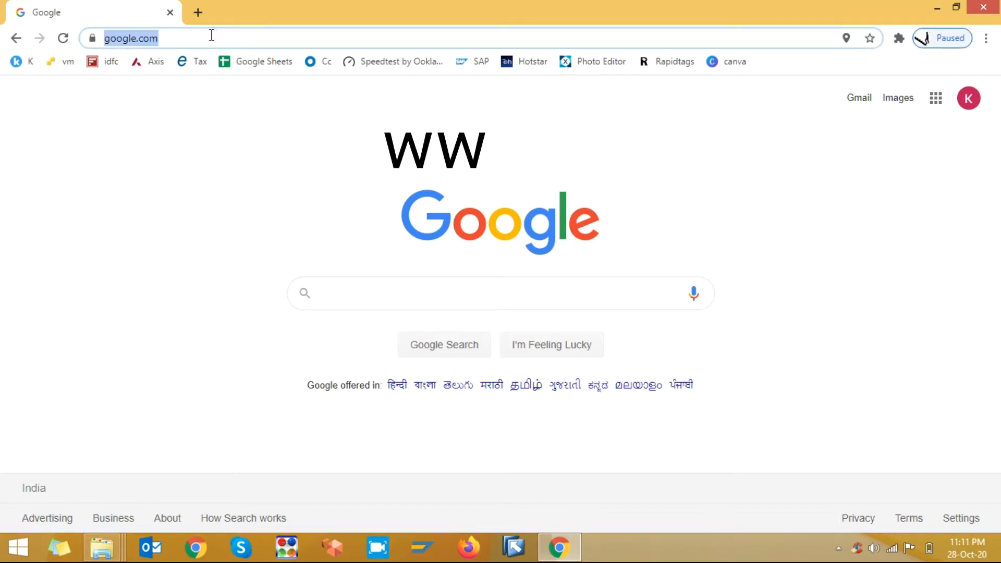
{"action": "type", "text": "ilovepdf"}
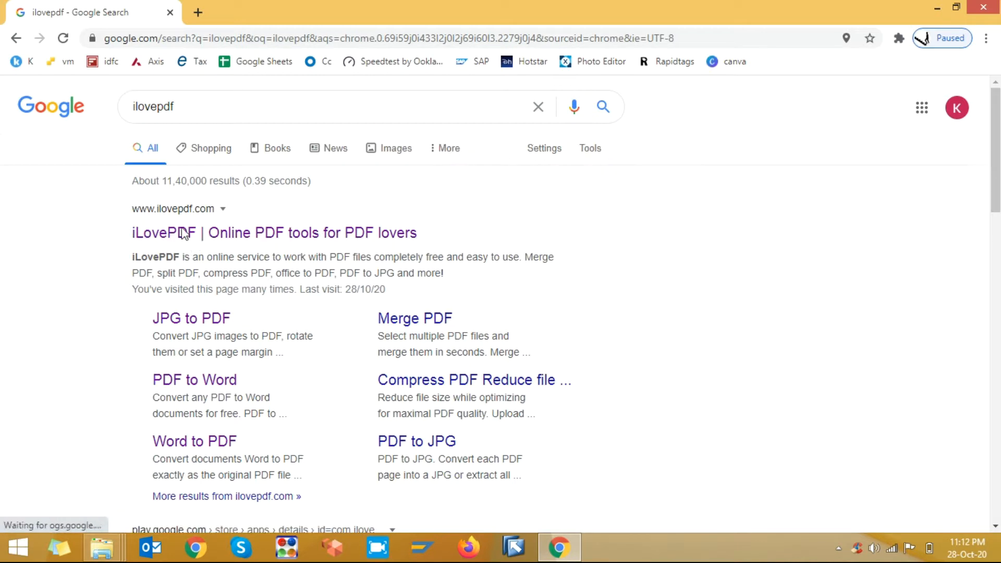
Go to iLovePDF's Split PDF tool and choose 'columns vs rows in hana.pdf' to upload
{"action": "left_click", "coordinate": [273, 233]}
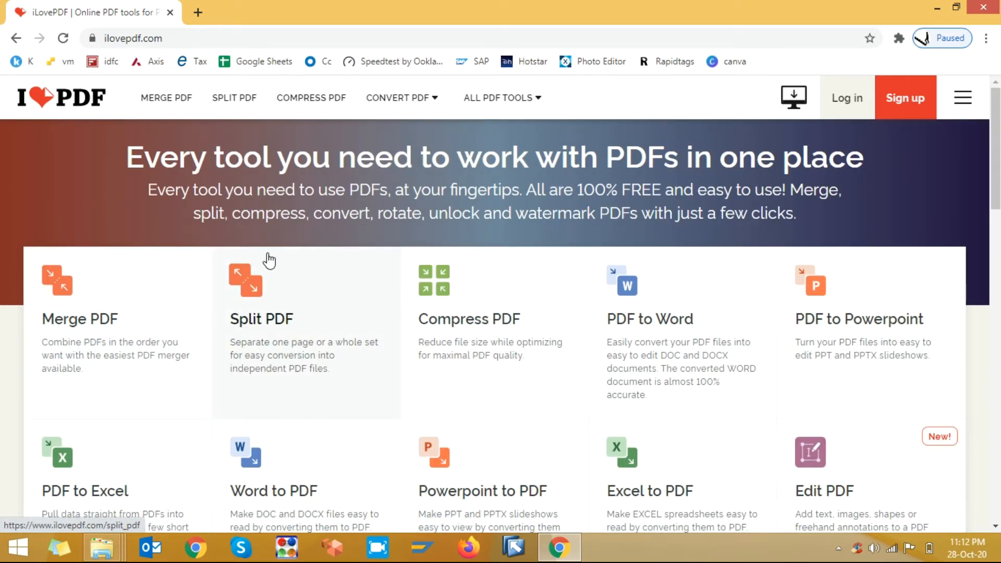
{"action": "mouse_move", "coordinate": [267, 290]}
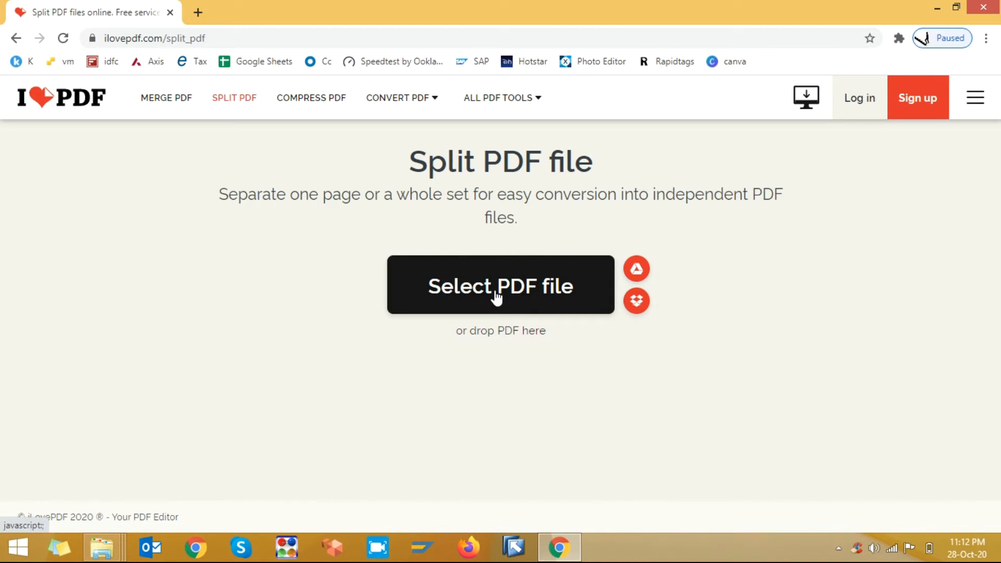
{"action": "left_click", "coordinate": [500, 285]}
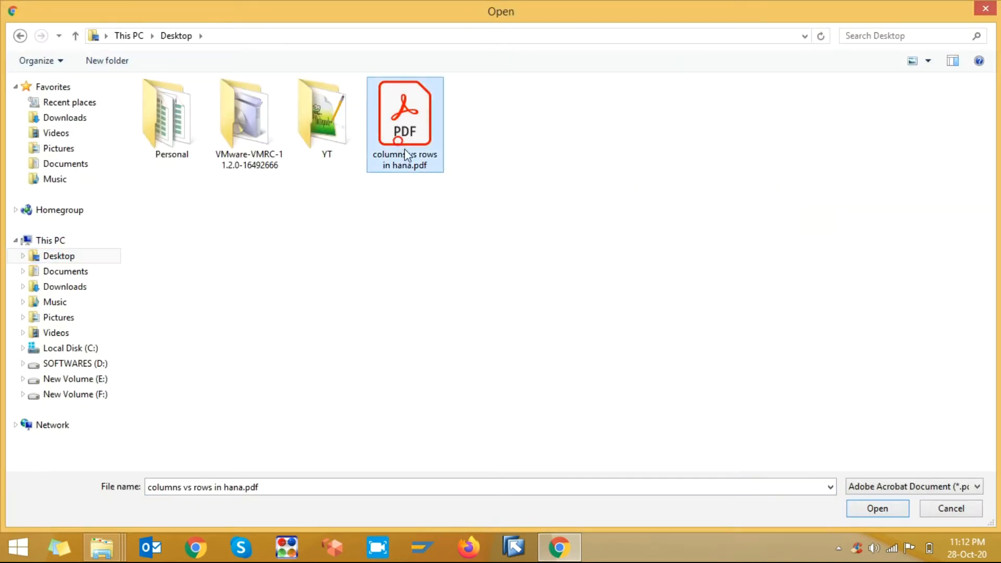
{"action": "left_click", "coordinate": [878, 509]}
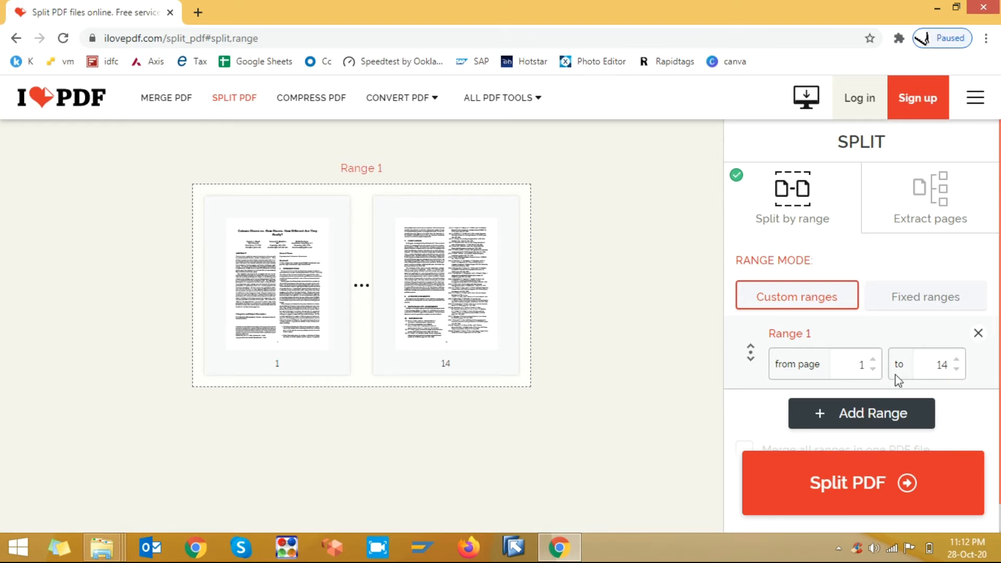
Lower Range 1's end page so the custom range covers pages 1 to 7
{"action": "left_click", "coordinate": [958, 369]}
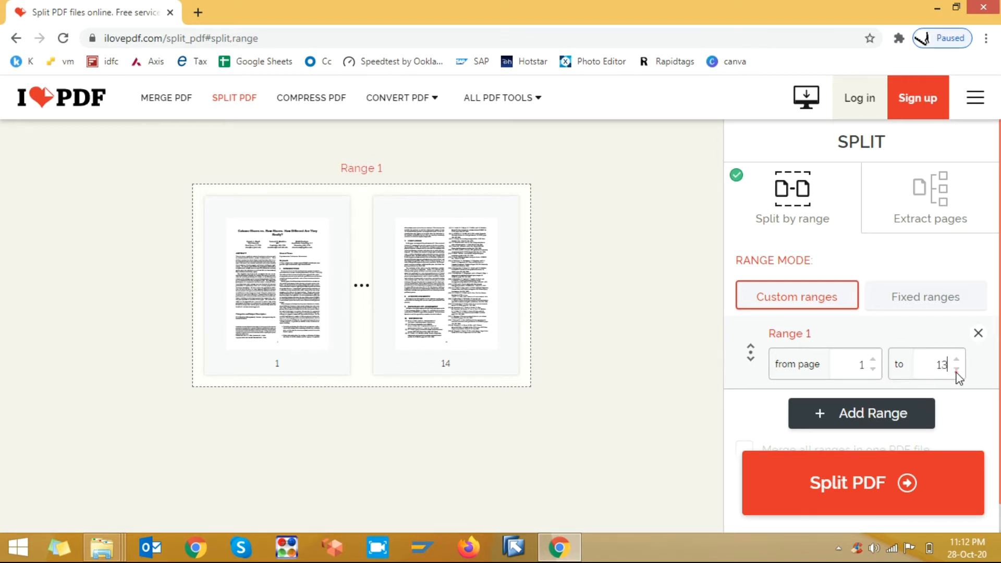
{"action": "left_click", "coordinate": [958, 371]}
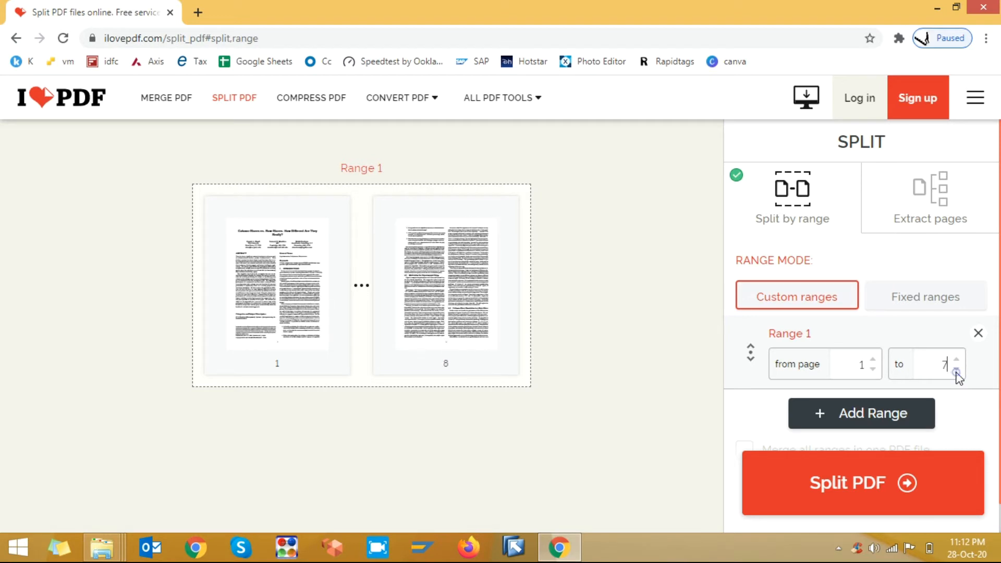
{"action": "left_click", "coordinate": [958, 371]}
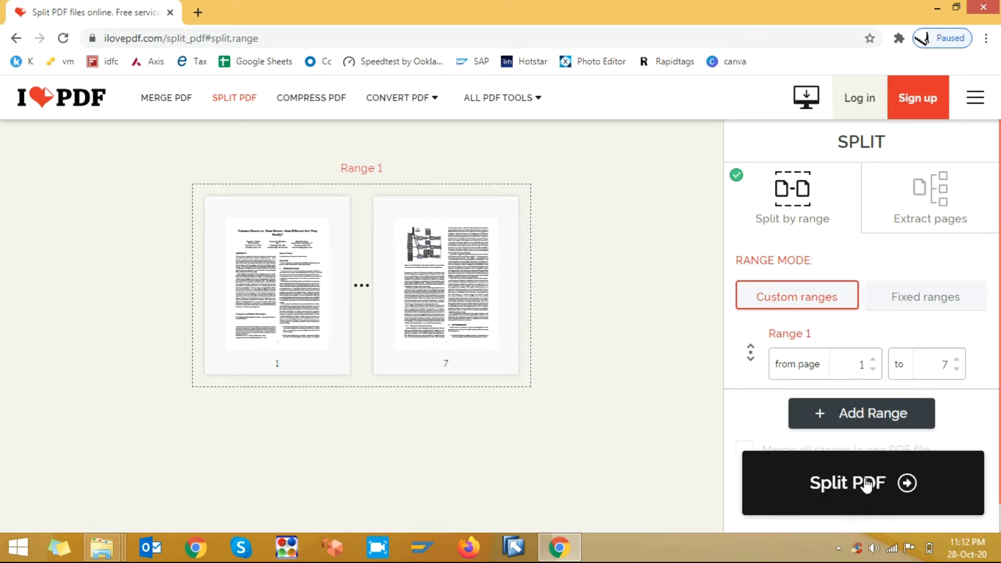
{"action": "mouse_move", "coordinate": [735, 430]}
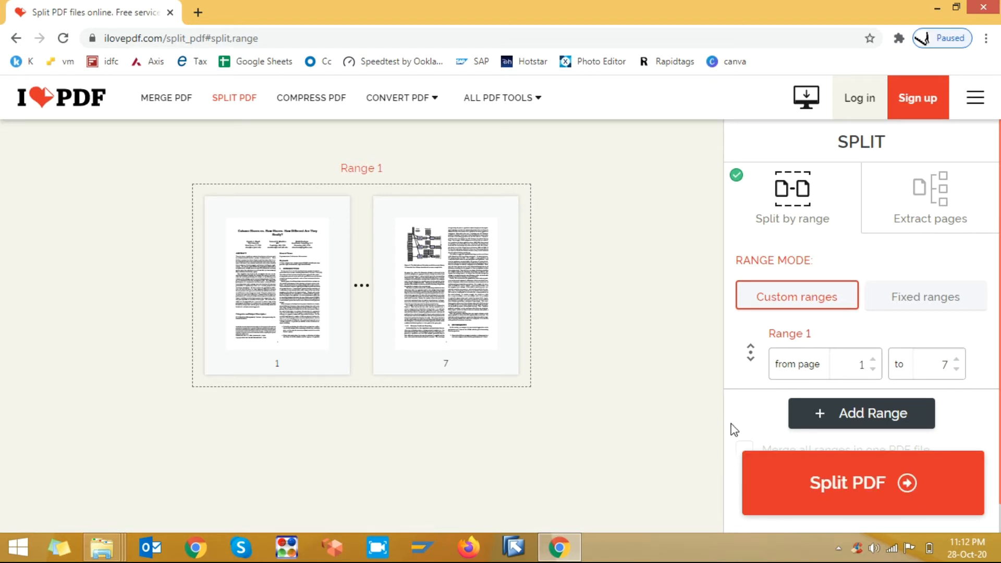
Split out pages 1–7 and download the result as 'columns vs rows in hana-1-7.pdf'
{"action": "left_click", "coordinate": [861, 483]}
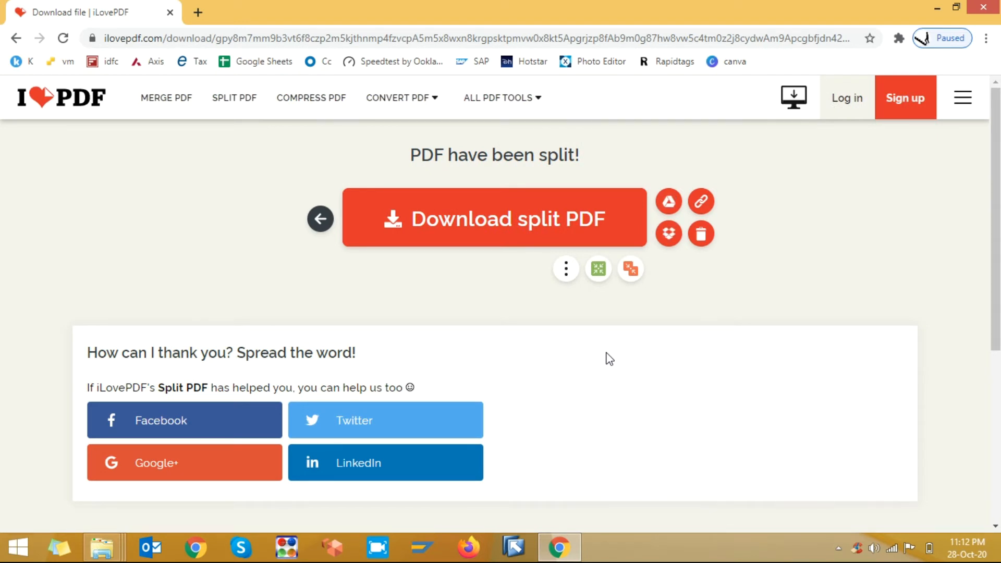
{"action": "mouse_move", "coordinate": [438, 176]}
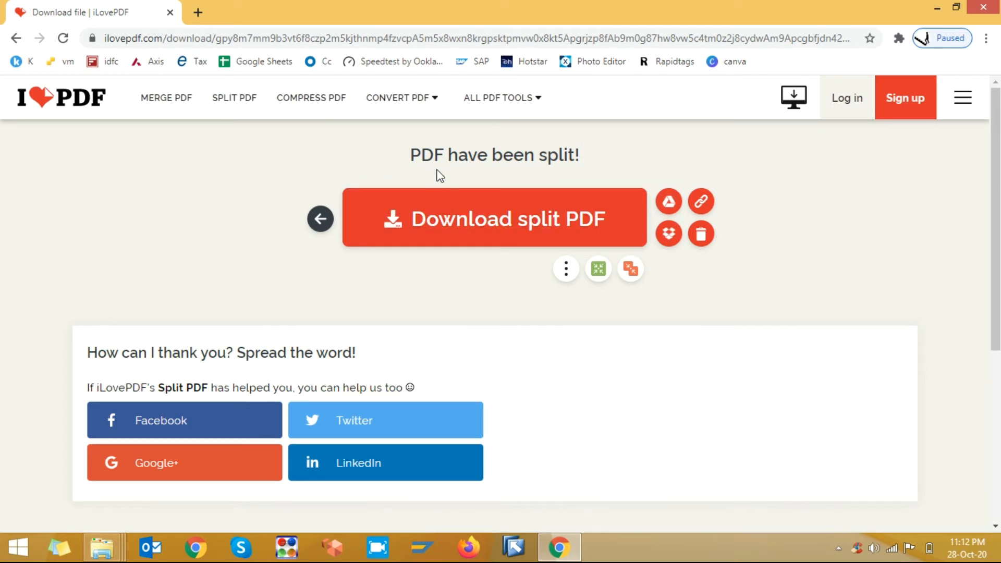
{"action": "left_click", "coordinate": [495, 218]}
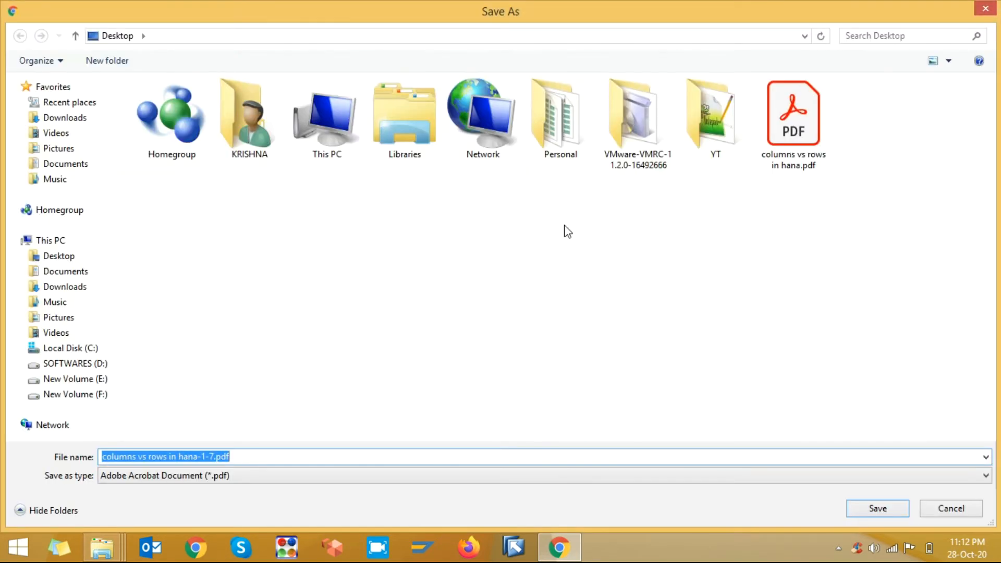
Save 'columns vs rows in hana-1-7.pdf' to the desktop and view its 7 pages in Acrobat Reader
{"action": "left_click", "coordinate": [264, 457]}
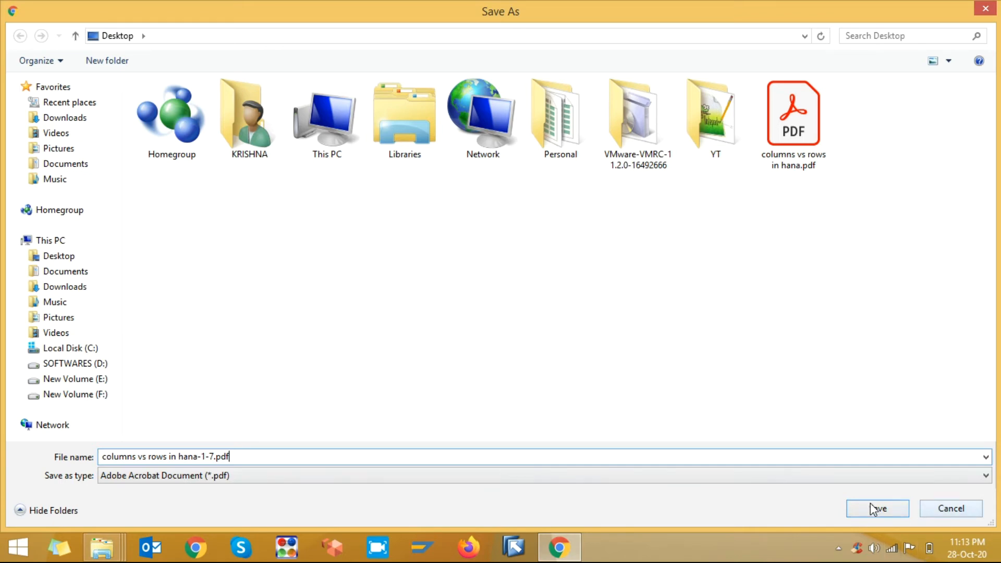
{"action": "left_click", "coordinate": [57, 256]}
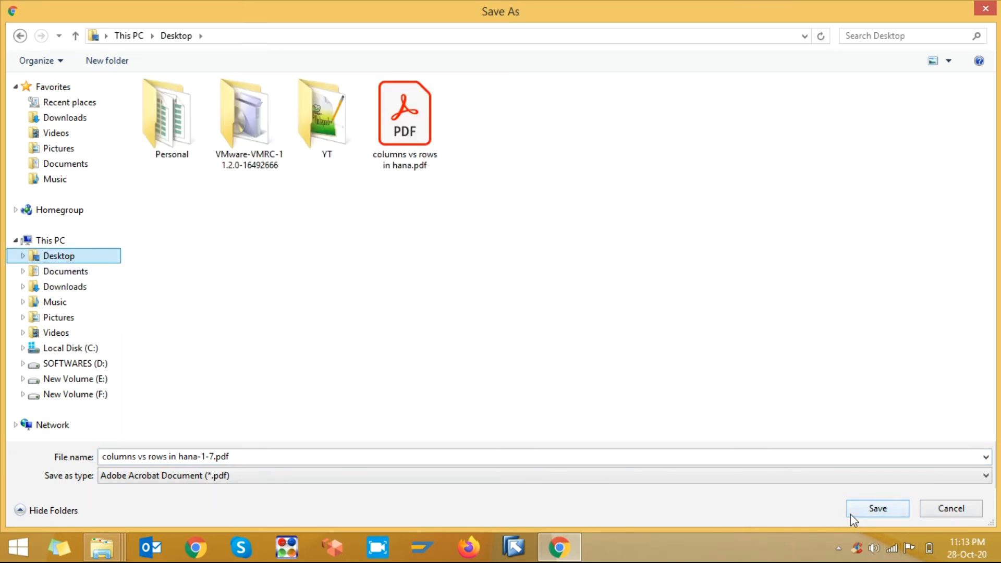
{"action": "left_click", "coordinate": [878, 508]}
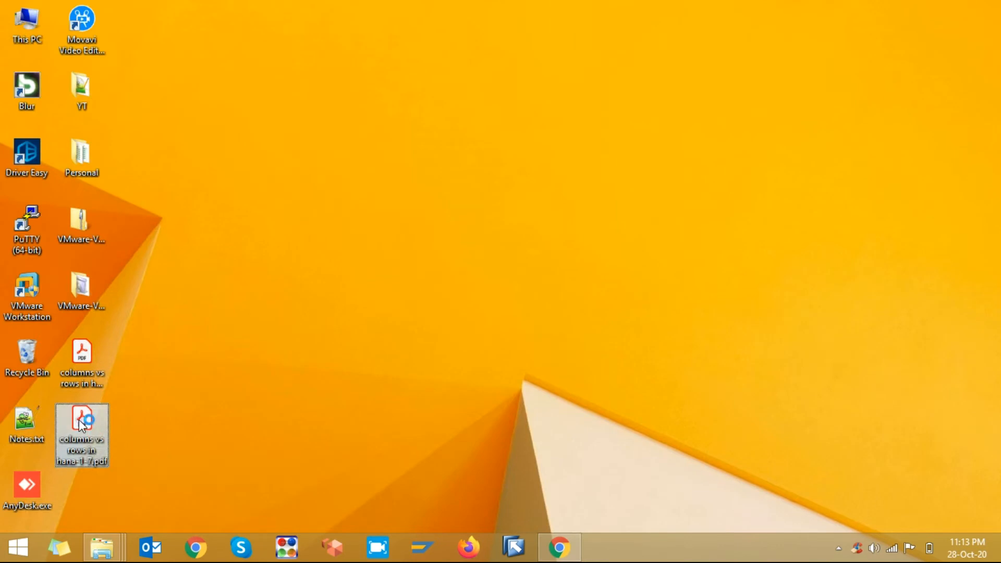
{"action": "double_click", "coordinate": [81, 423]}
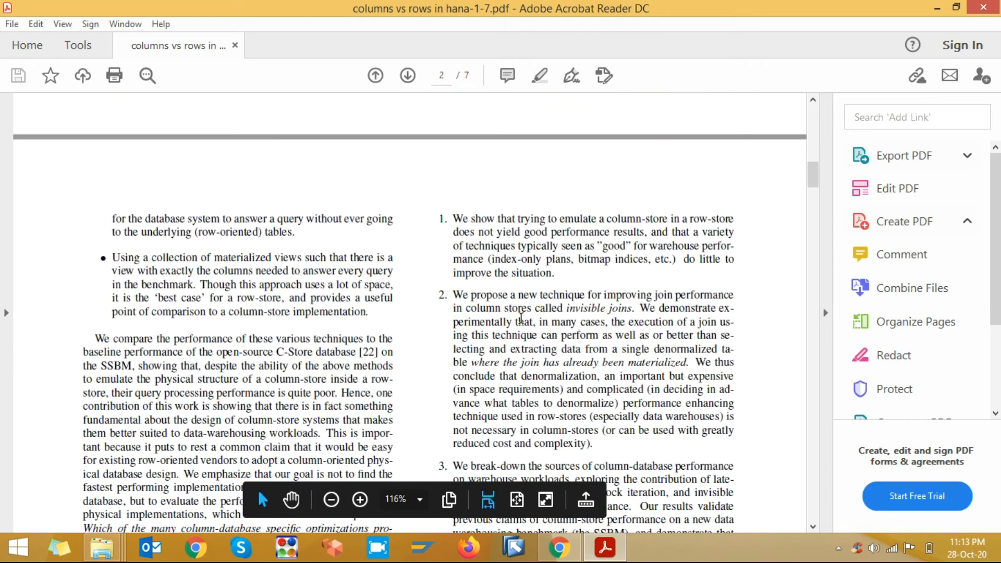
{"action": "scroll", "scroll_direction": "down", "scroll_amount": 3}
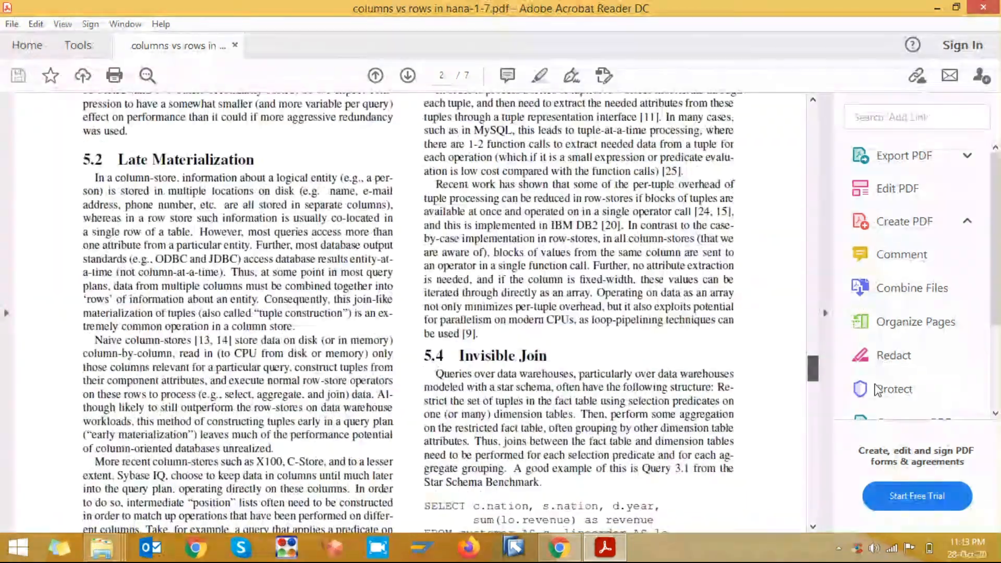